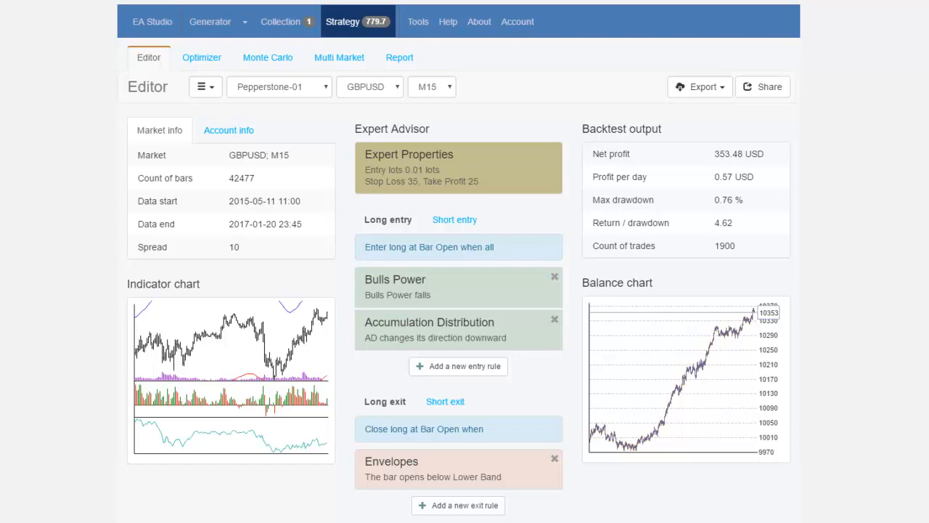
{"action": "mouse_move", "coordinate": [511, 125]}
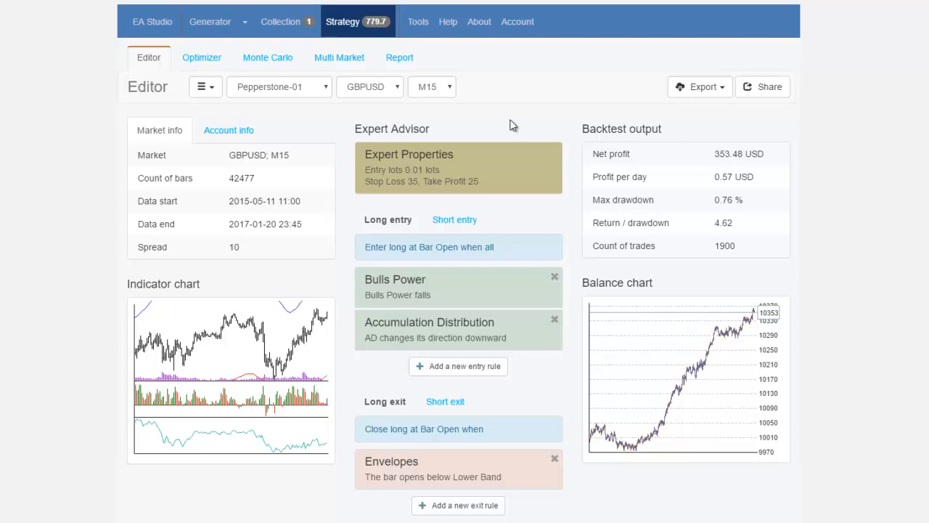
Change the strategy's symbol from GBPUSD to USDJPY so the backtest recalculates.
{"action": "left_click", "coordinate": [370, 87]}
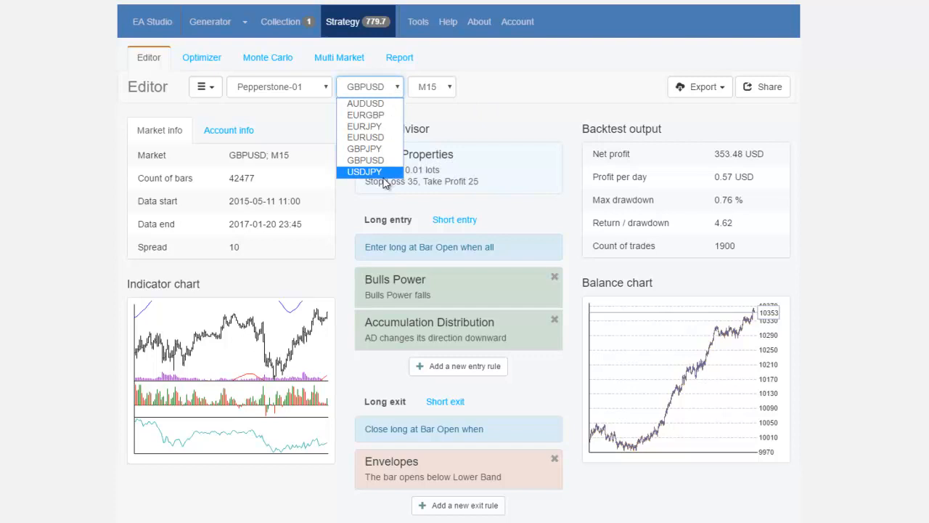
{"action": "left_click", "coordinate": [363, 172]}
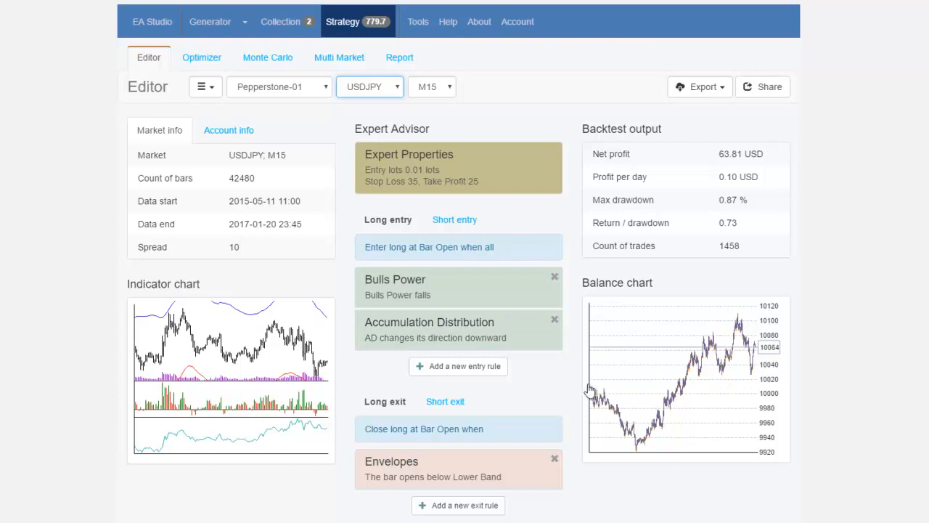
{"action": "mouse_move", "coordinate": [579, 366]}
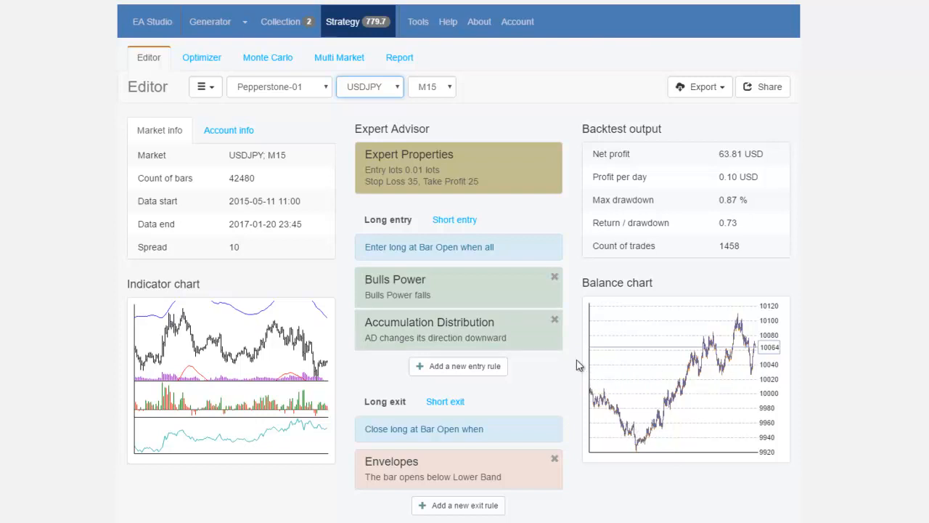
{"action": "mouse_move", "coordinate": [427, 273]}
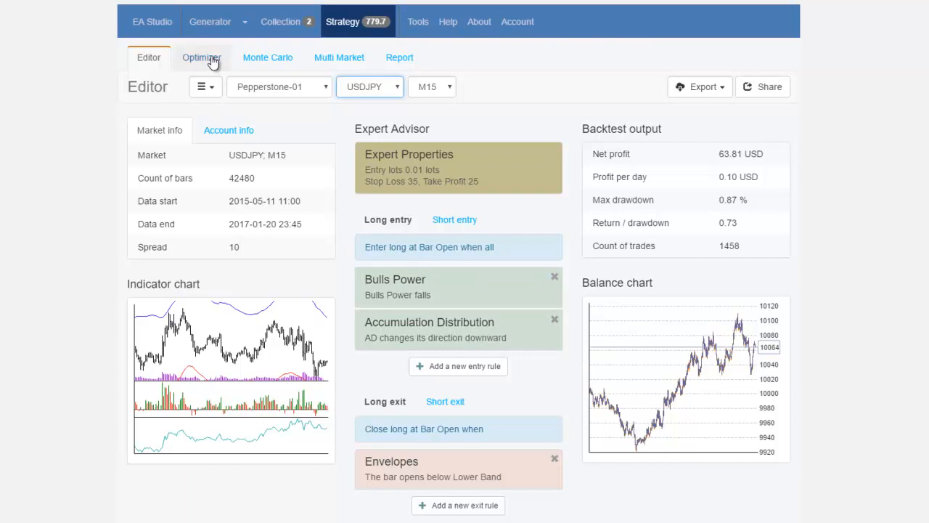
In the Optimizer, set Envelopes Period minimum to 5 and review the numeric values range setting.
{"action": "left_click", "coordinate": [201, 58]}
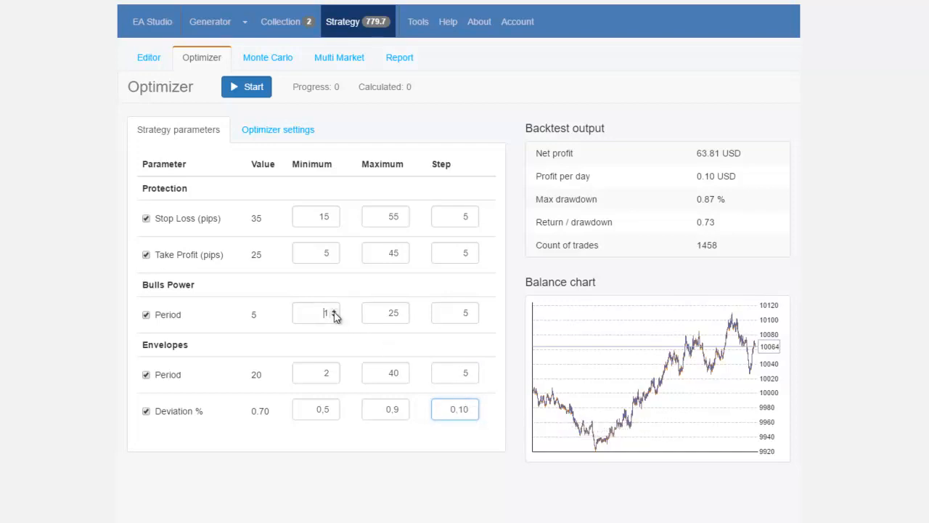
{"action": "left_click", "coordinate": [316, 314]}
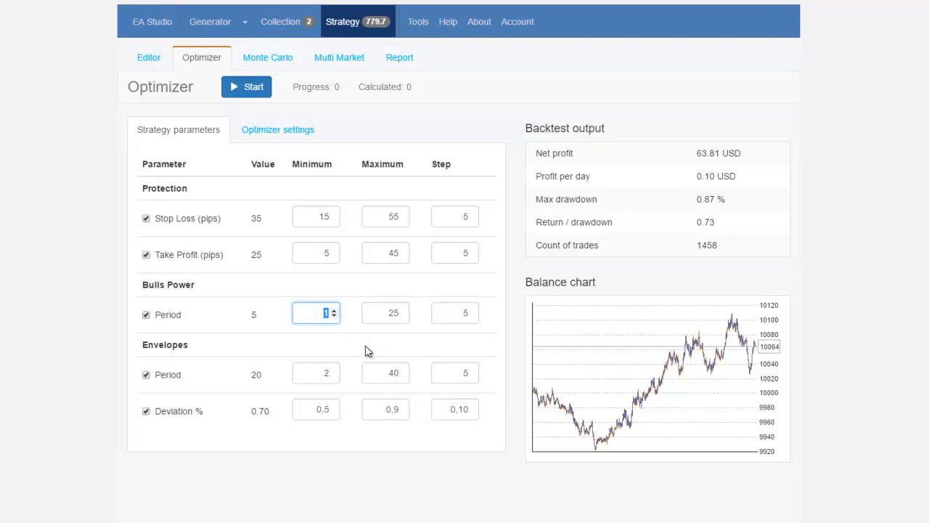
{"action": "left_click", "coordinate": [315, 372]}
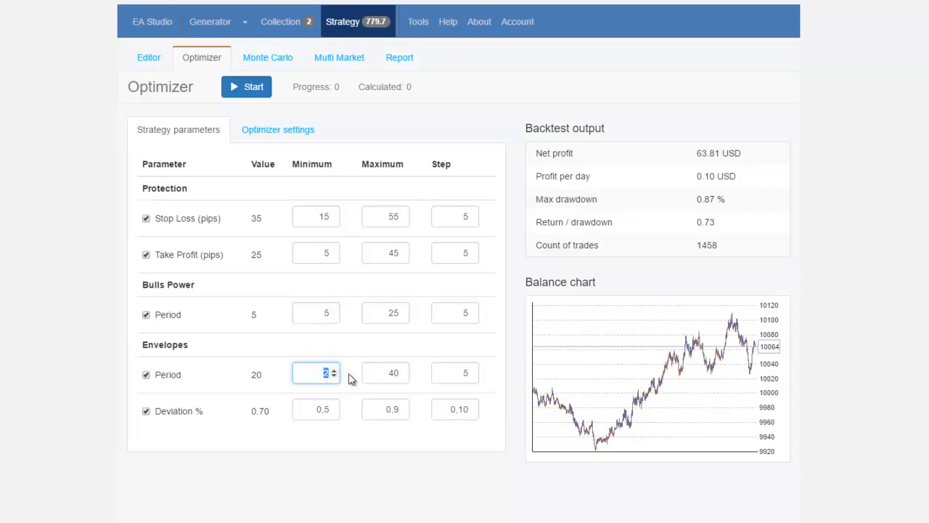
{"action": "type", "text": "5"}
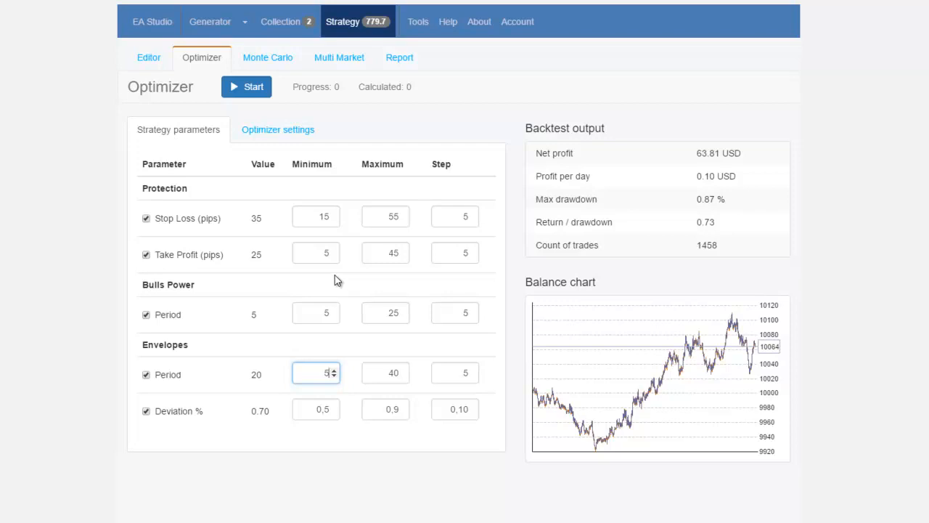
{"action": "mouse_move", "coordinate": [297, 148]}
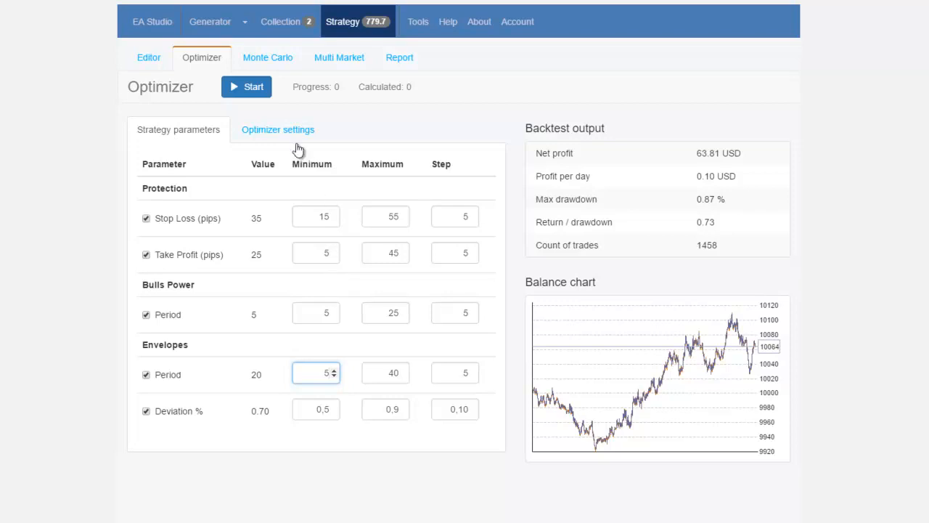
{"action": "left_click", "coordinate": [277, 130]}
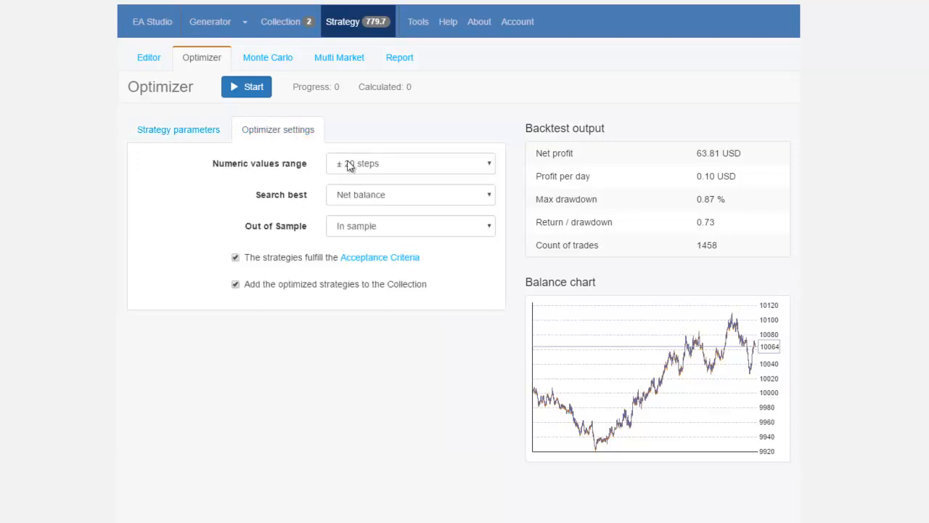
{"action": "left_click", "coordinate": [409, 163]}
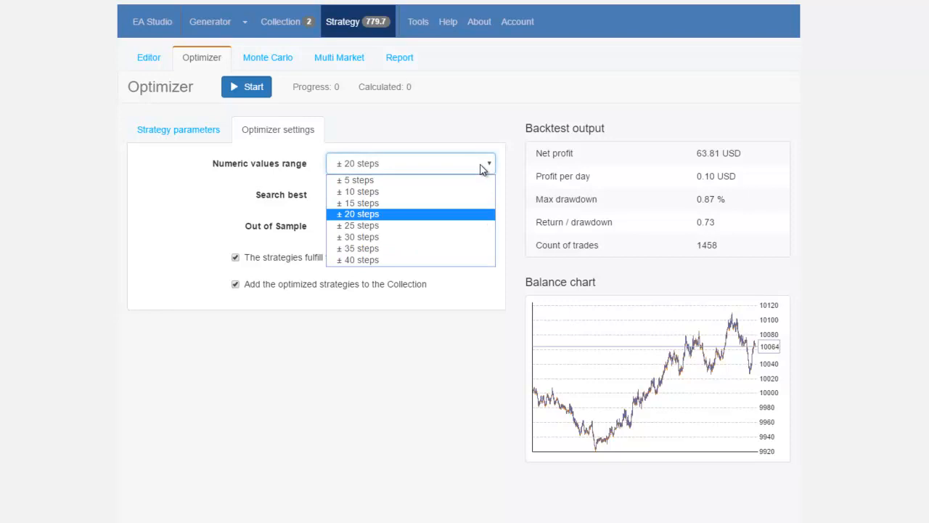
{"action": "mouse_move", "coordinate": [478, 169]}
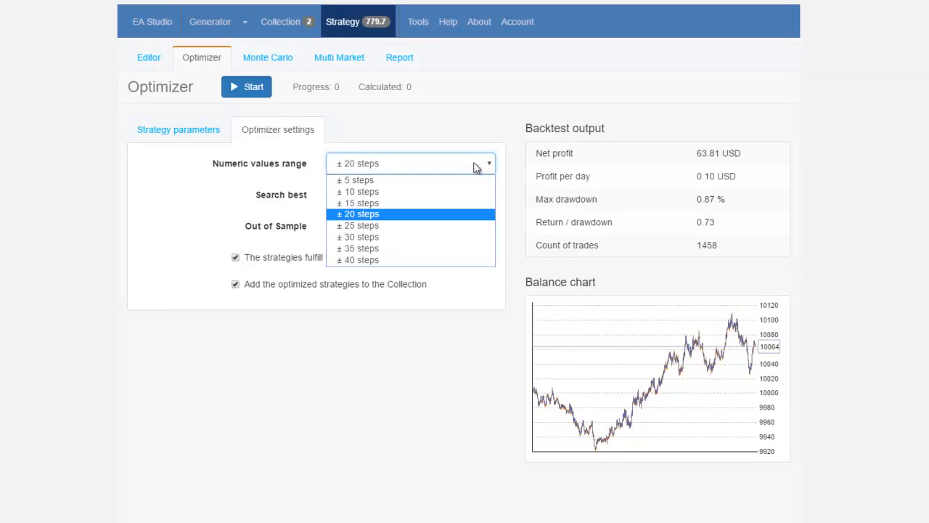
{"action": "mouse_move", "coordinate": [450, 216]}
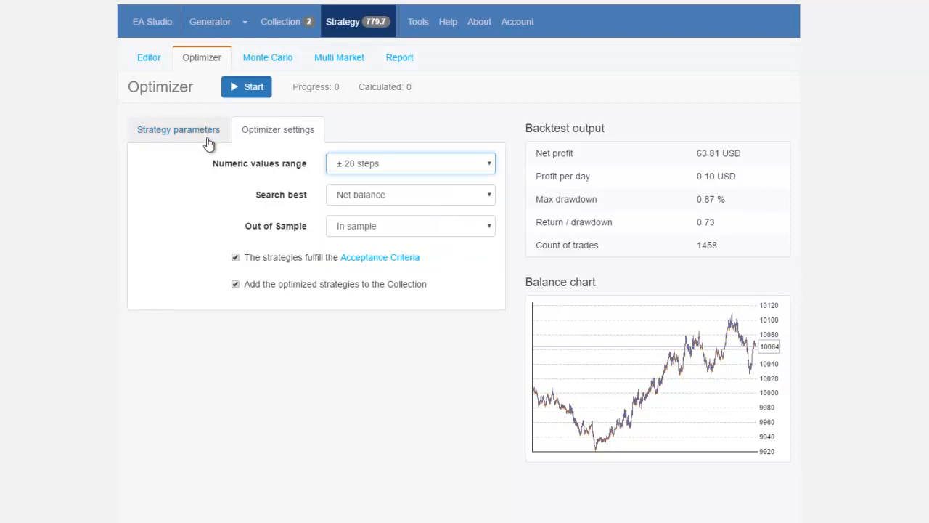
Run the optimization, reaching Stop Loss 50 and Take Profit 45 with 325.13 USD profit.
{"action": "left_click", "coordinate": [177, 130]}
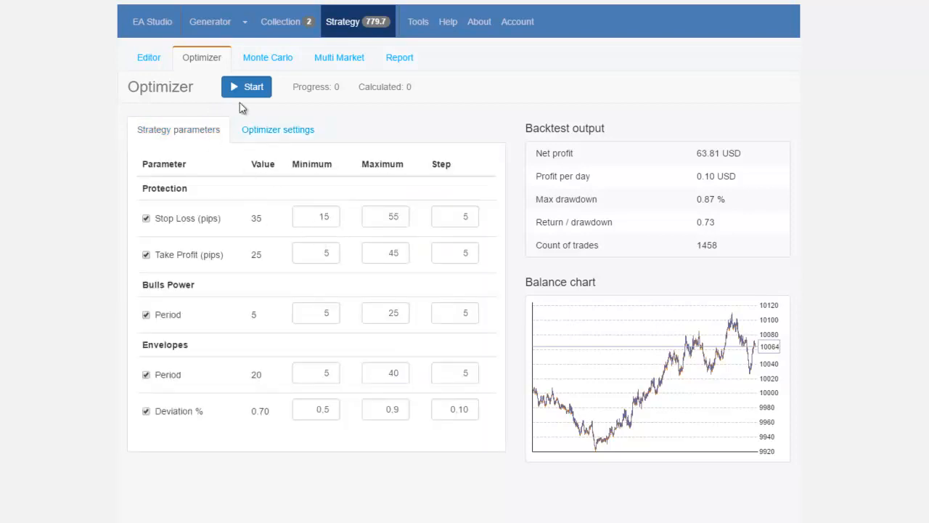
{"action": "left_click", "coordinate": [253, 87]}
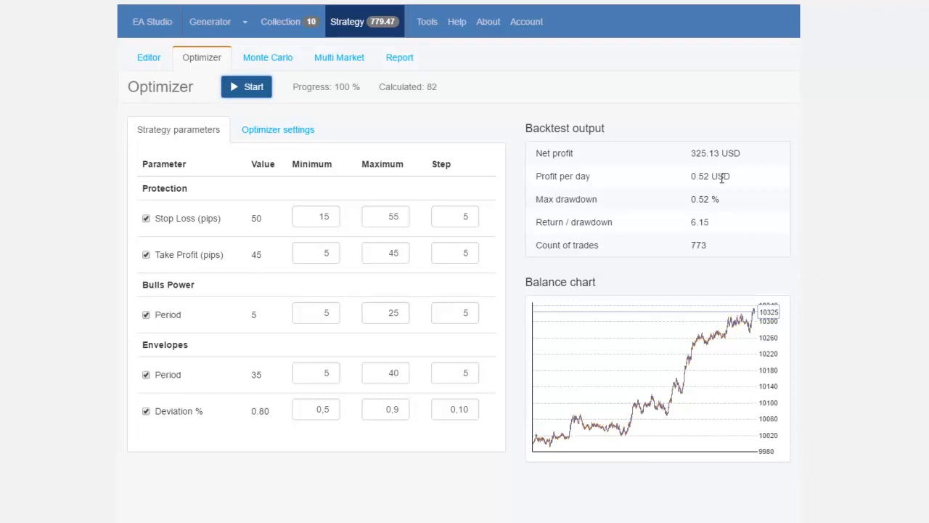
{"action": "mouse_move", "coordinate": [752, 212]}
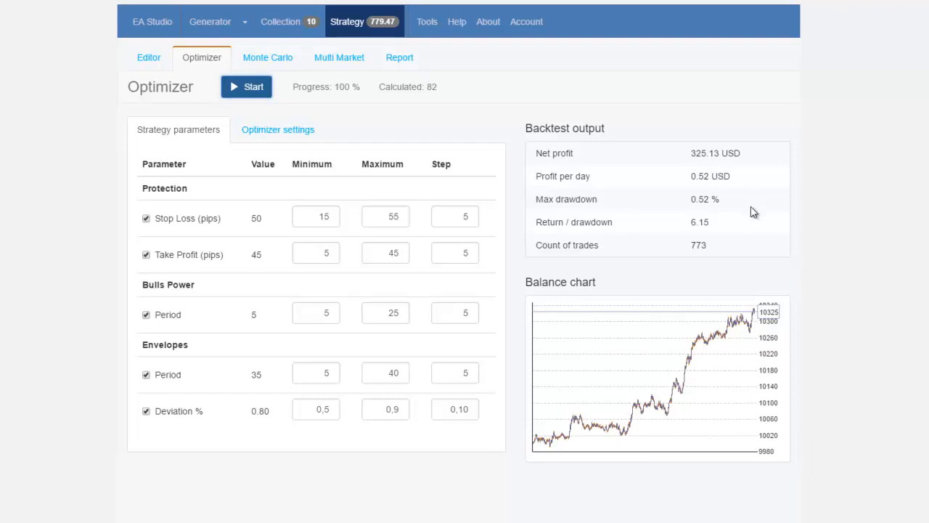
{"action": "mouse_move", "coordinate": [709, 215]}
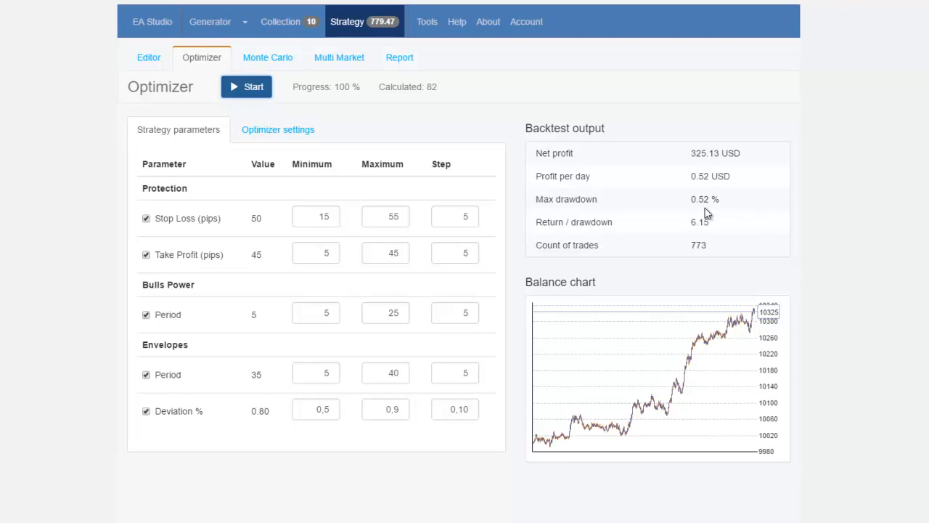
{"action": "mouse_move", "coordinate": [712, 212]}
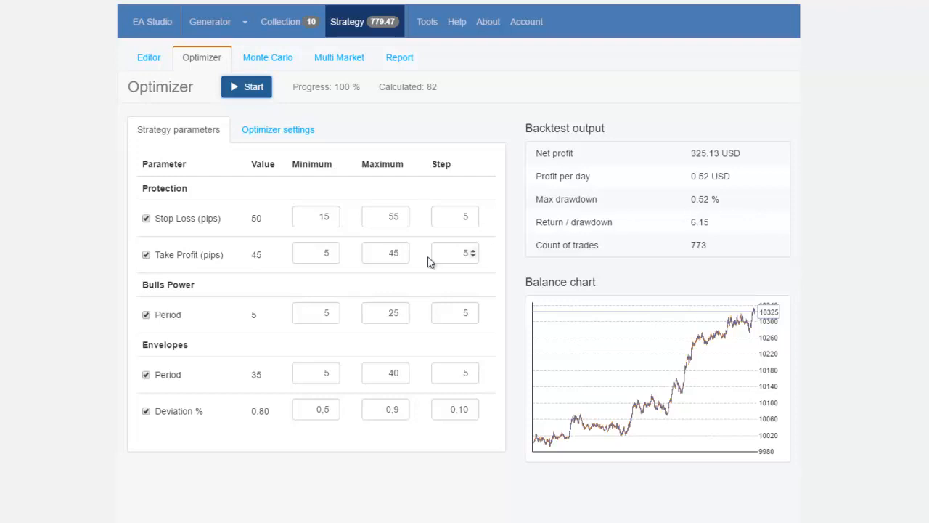
{"action": "left_click", "coordinate": [148, 59]}
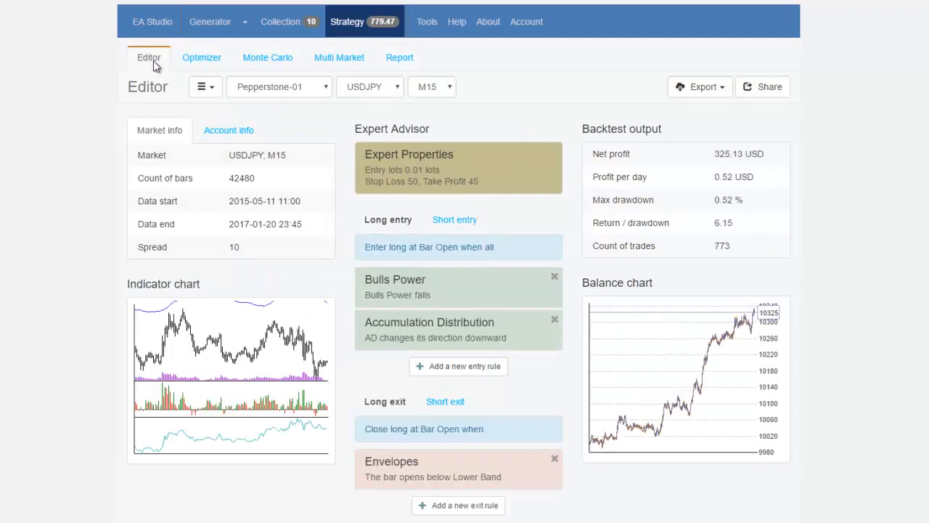
{"action": "mouse_move", "coordinate": [694, 186]}
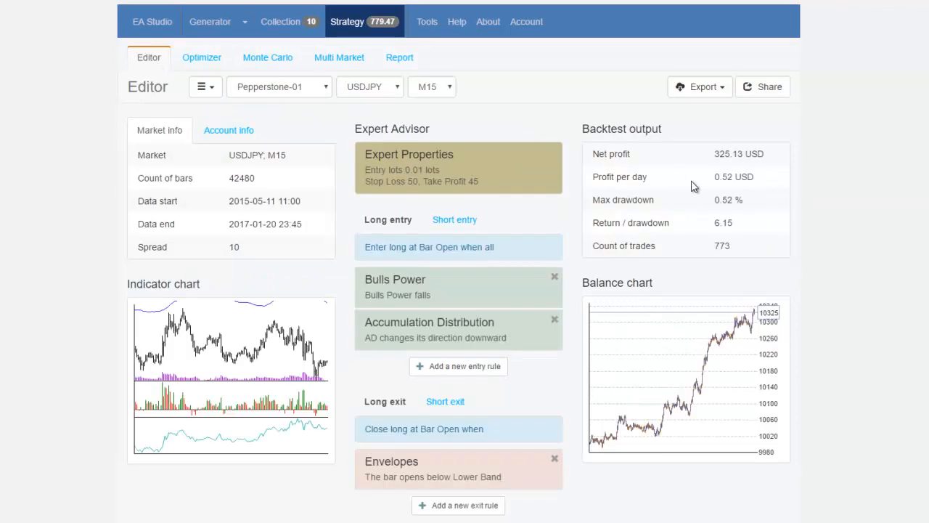
{"action": "mouse_move", "coordinate": [718, 241]}
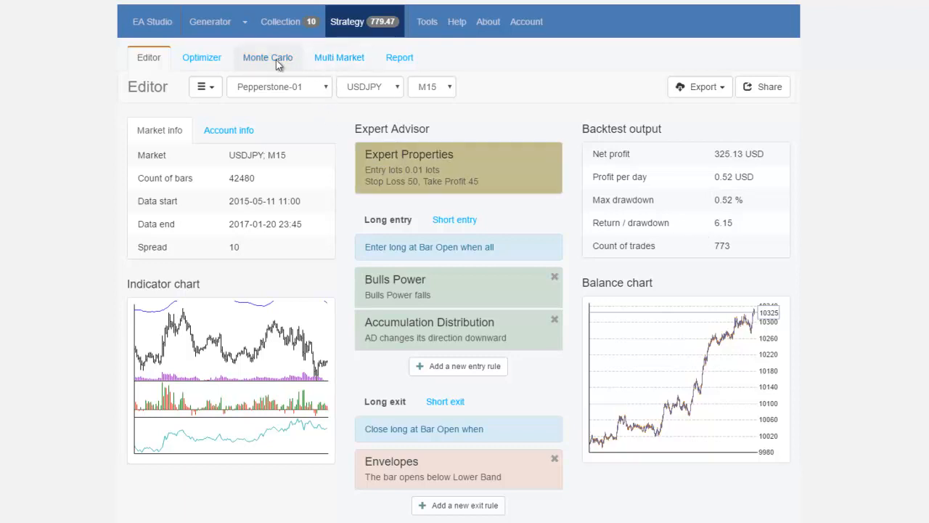
Run a 20-simulation Monte Carlo test on the optimized strategy.
{"action": "left_click", "coordinate": [267, 58]}
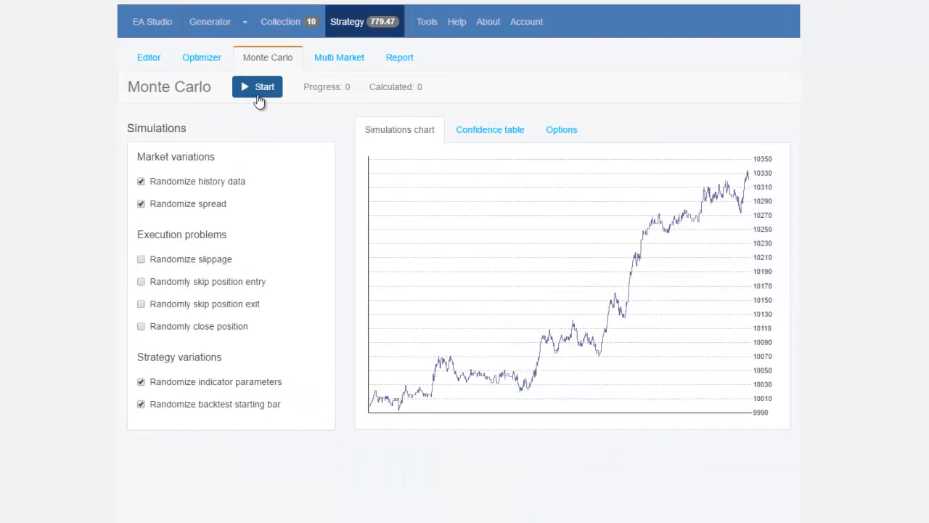
{"action": "left_click", "coordinate": [257, 87]}
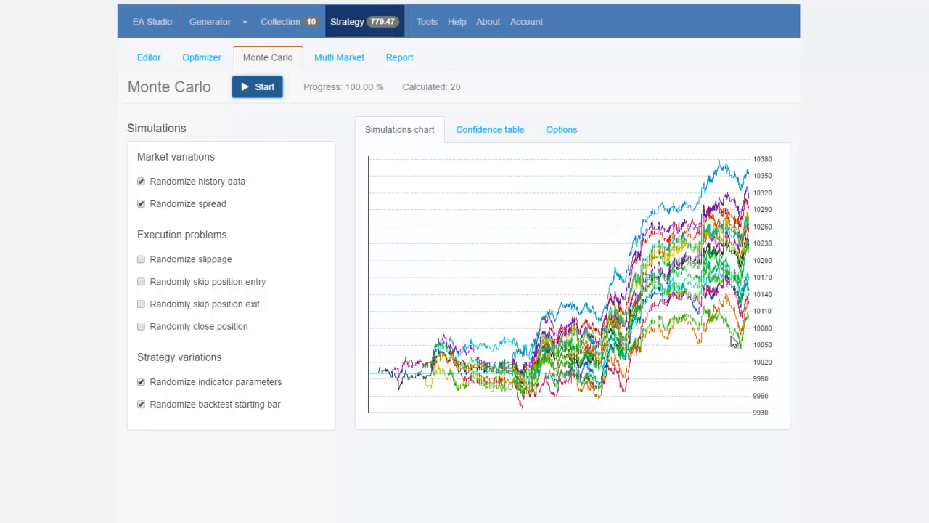
{"action": "mouse_move", "coordinate": [389, 329]}
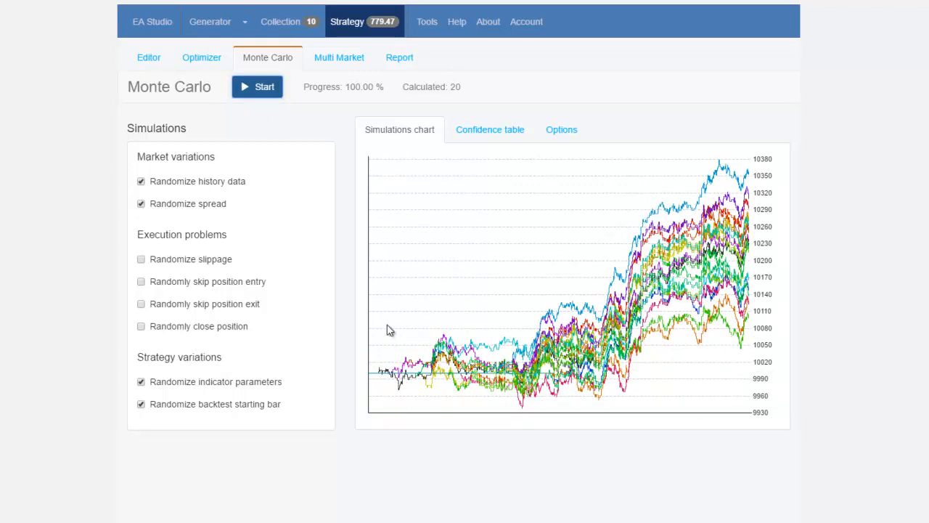
Return to the Editor view of the optimized USDJPY strategy.
{"action": "left_click", "coordinate": [149, 58]}
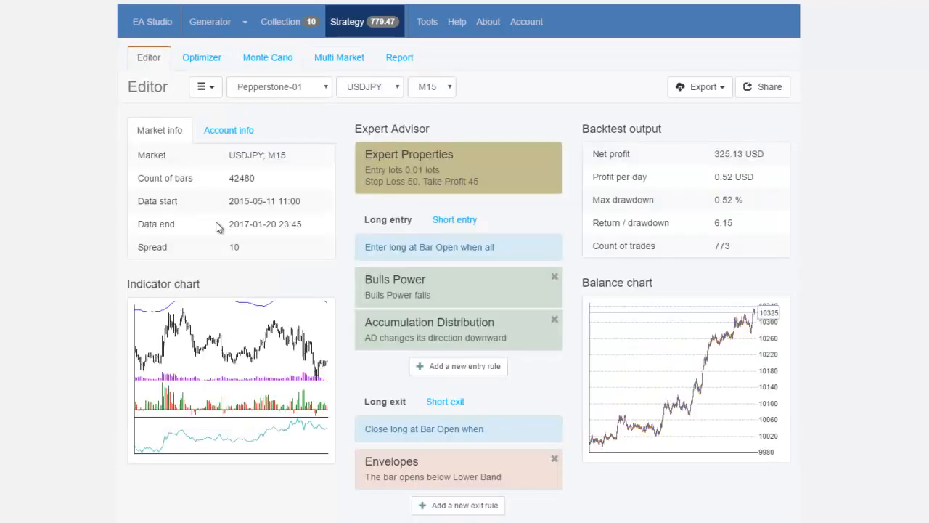
{"action": "mouse_move", "coordinate": [231, 267]}
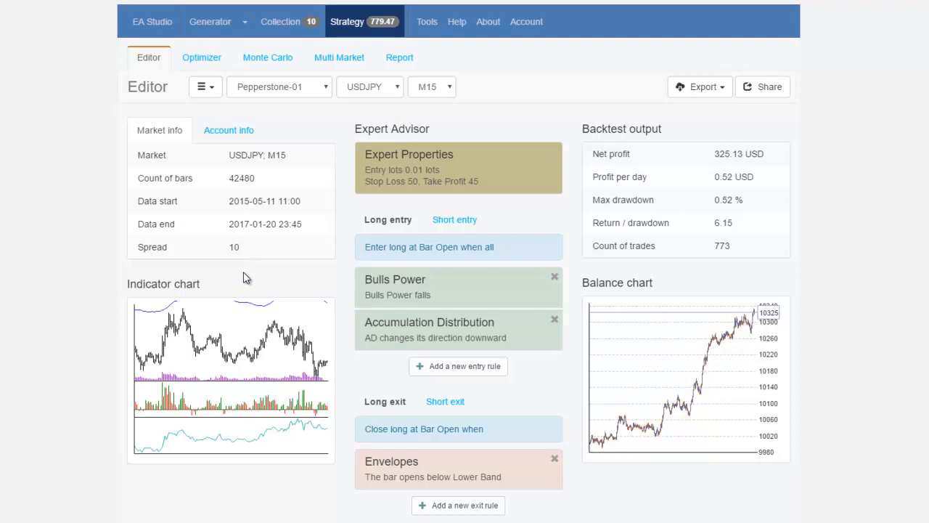
{"action": "mouse_move", "coordinate": [781, 462]}
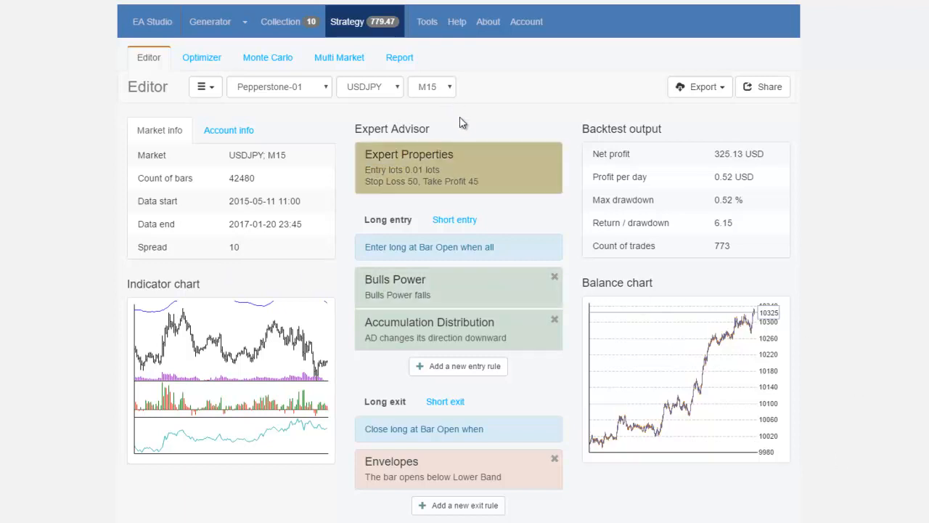
{"action": "mouse_move", "coordinate": [667, 96]}
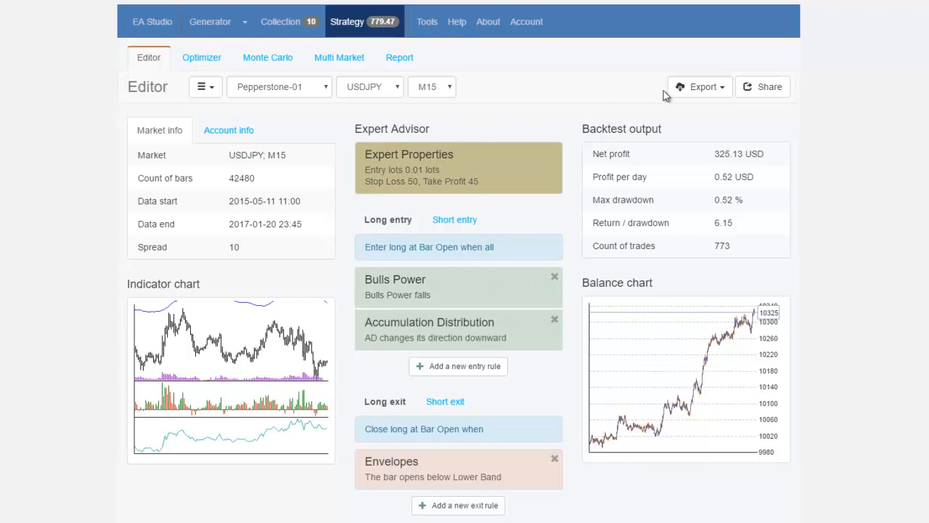
{"action": "mouse_move", "coordinate": [722, 115]}
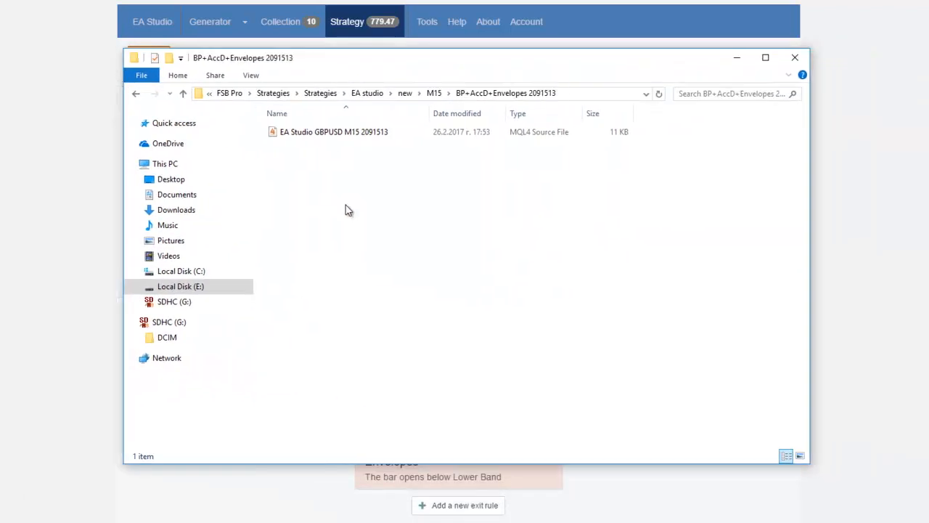
{"action": "right_click", "coordinate": [349, 209]}
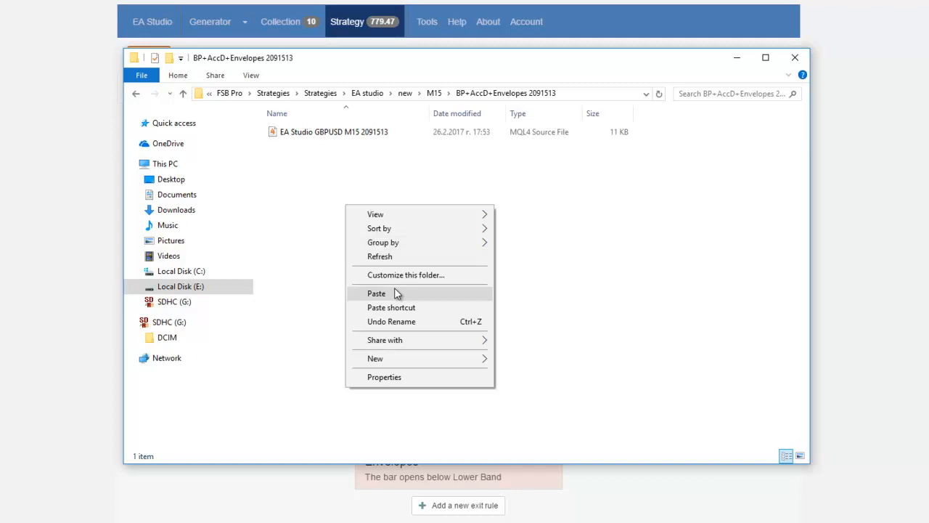
{"action": "left_click", "coordinate": [376, 293]}
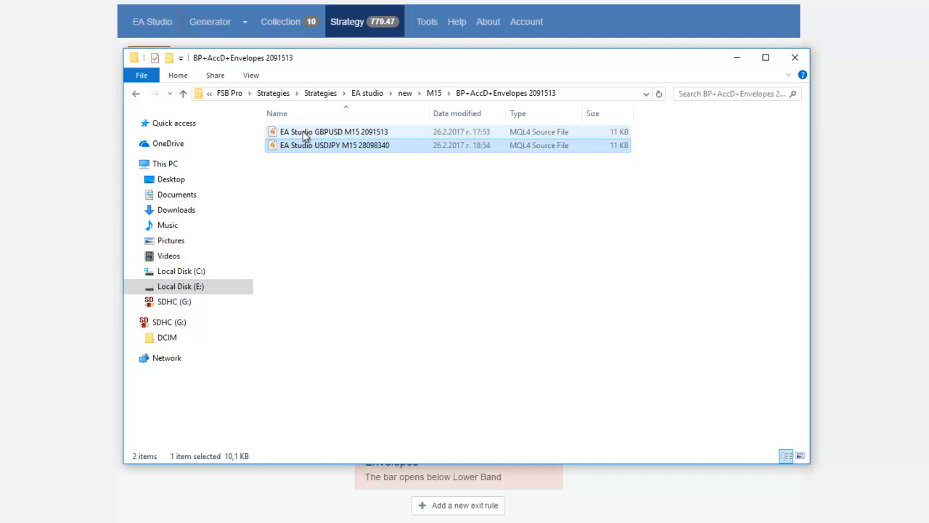
{"action": "mouse_move", "coordinate": [322, 137]}
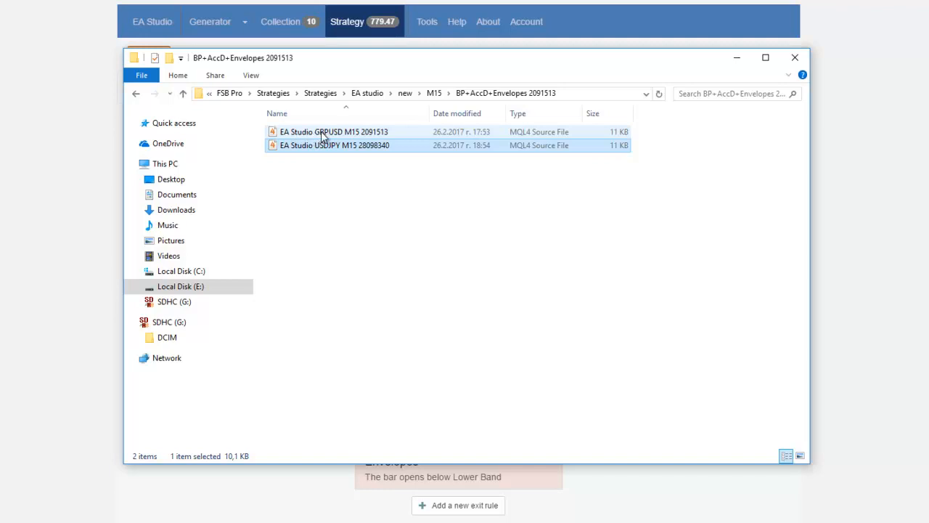
{"action": "mouse_move", "coordinate": [370, 138]}
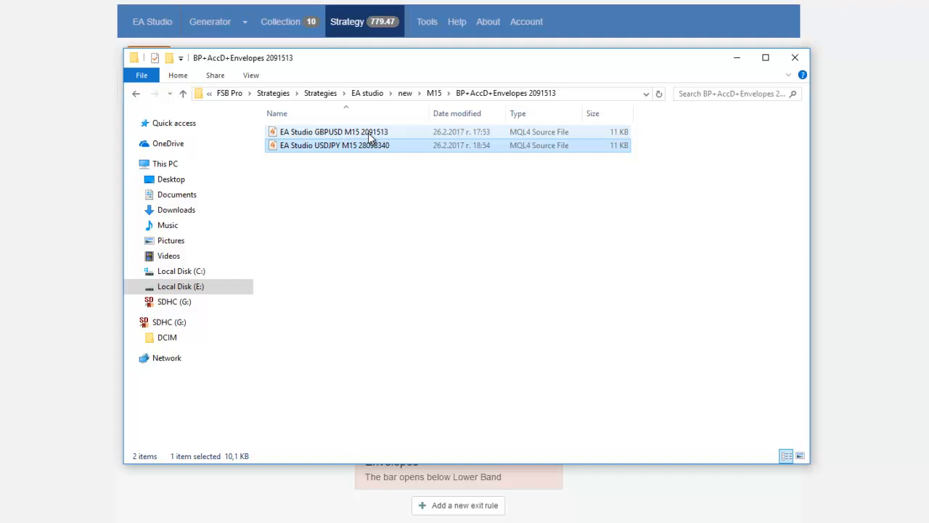
{"action": "mouse_move", "coordinate": [377, 140]}
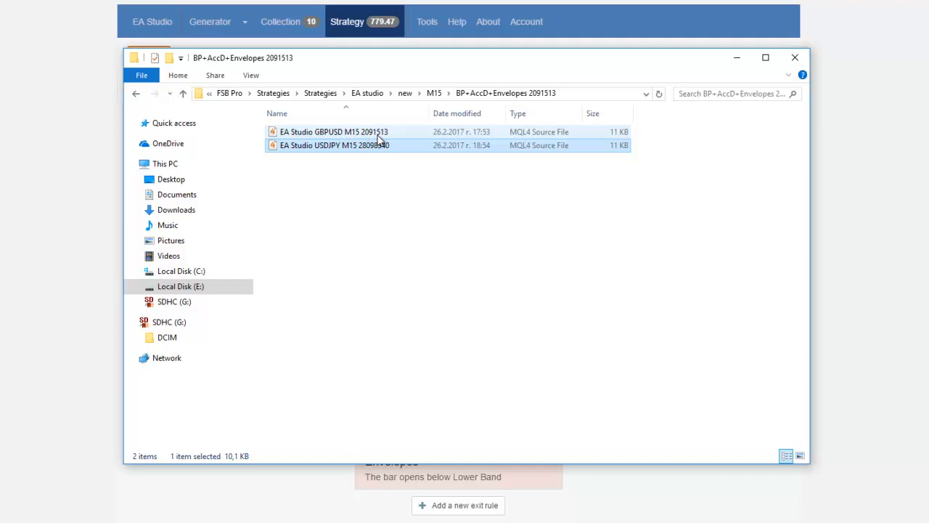
{"action": "mouse_move", "coordinate": [375, 140]}
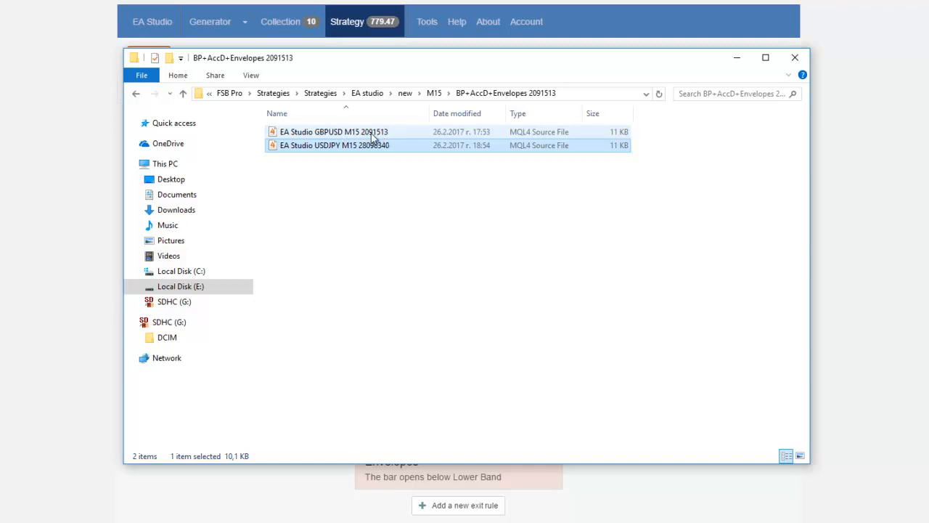
{"action": "mouse_move", "coordinate": [370, 136]}
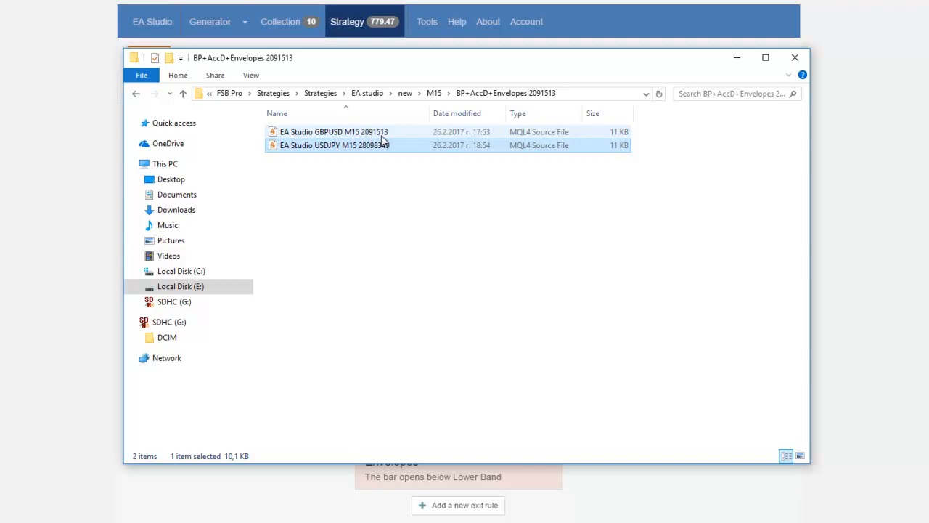
{"action": "mouse_move", "coordinate": [386, 144]}
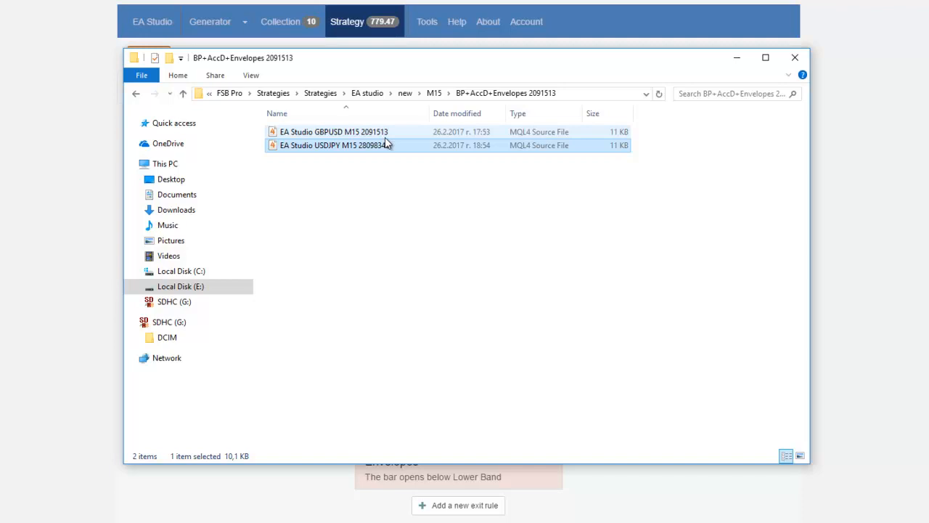
{"action": "mouse_move", "coordinate": [389, 145]}
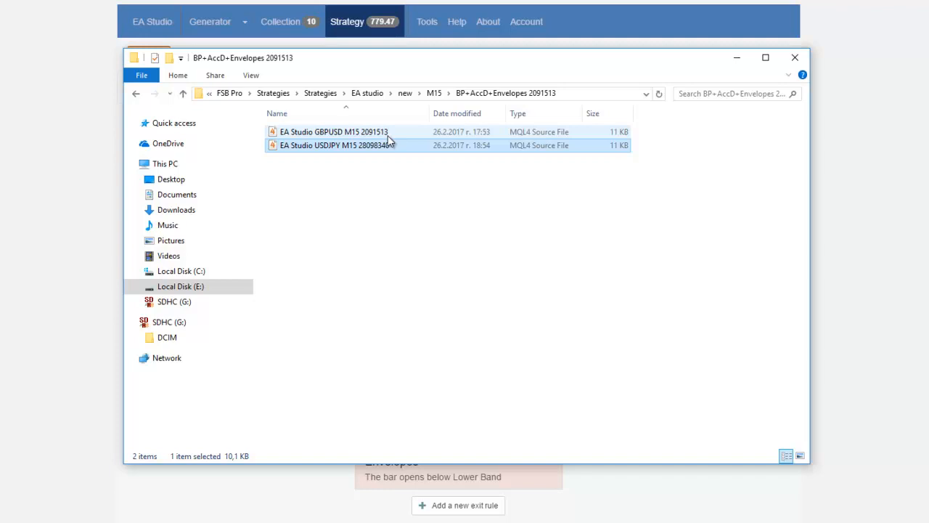
{"action": "mouse_move", "coordinate": [317, 131]}
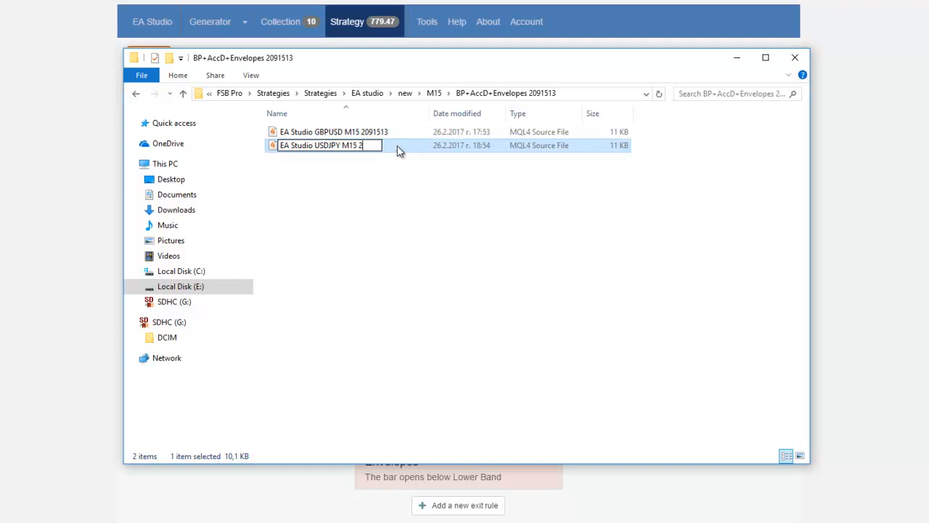
Finish renaming the USDJPY file to 3091513, close the folder, and switch the market to GBPJPY.
{"action": "key", "text": "Backspace"}
{"action": "type", "text": "3091513"}
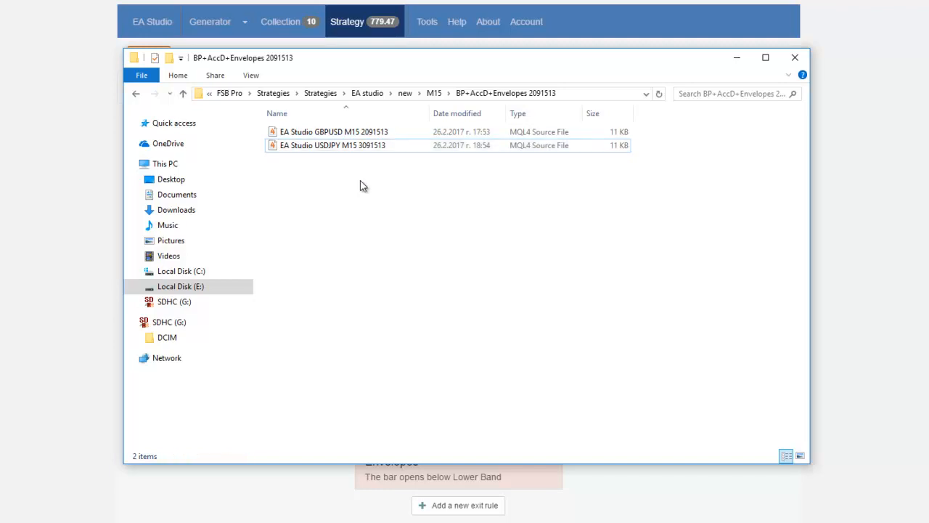
{"action": "mouse_move", "coordinate": [356, 175]}
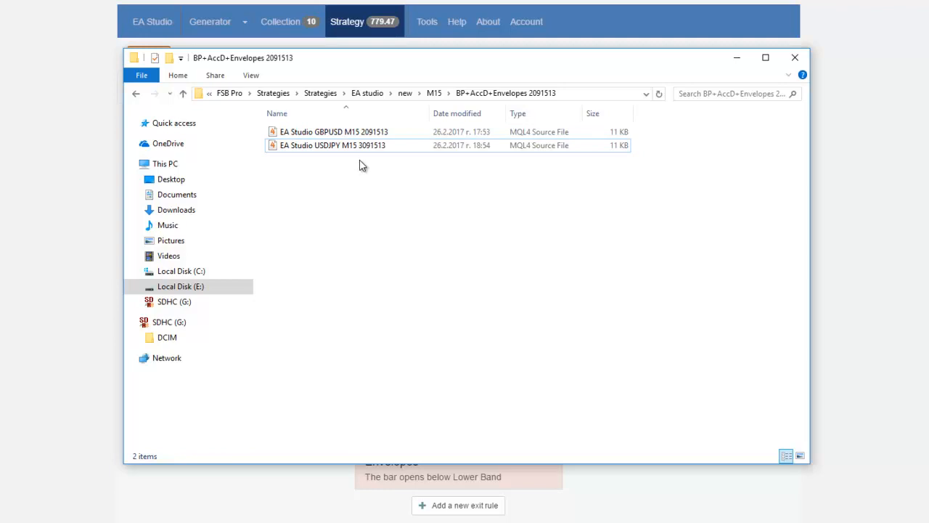
{"action": "mouse_move", "coordinate": [796, 58]}
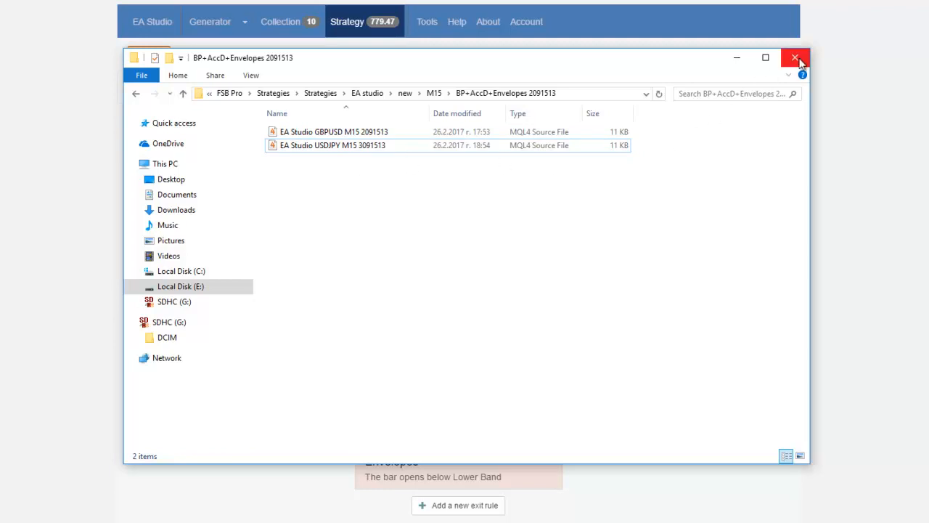
{"action": "left_click", "coordinate": [796, 58]}
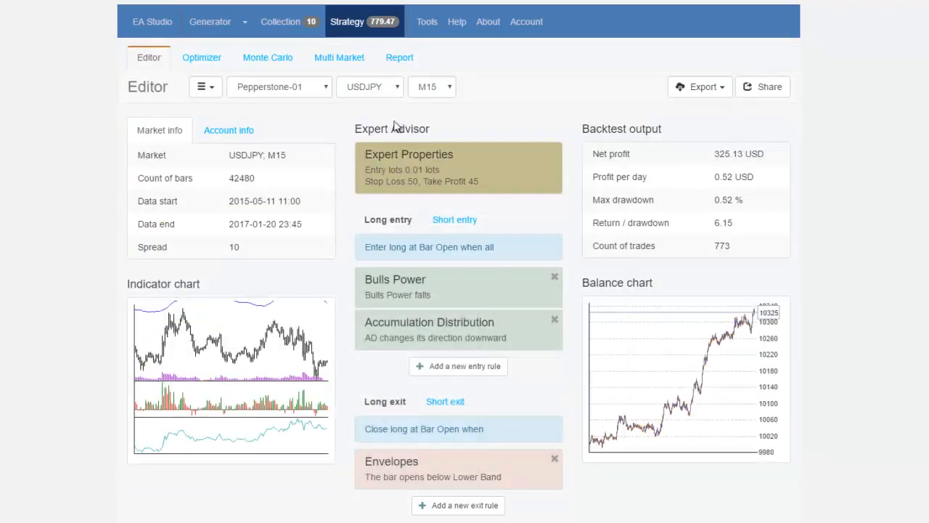
{"action": "left_click", "coordinate": [371, 87]}
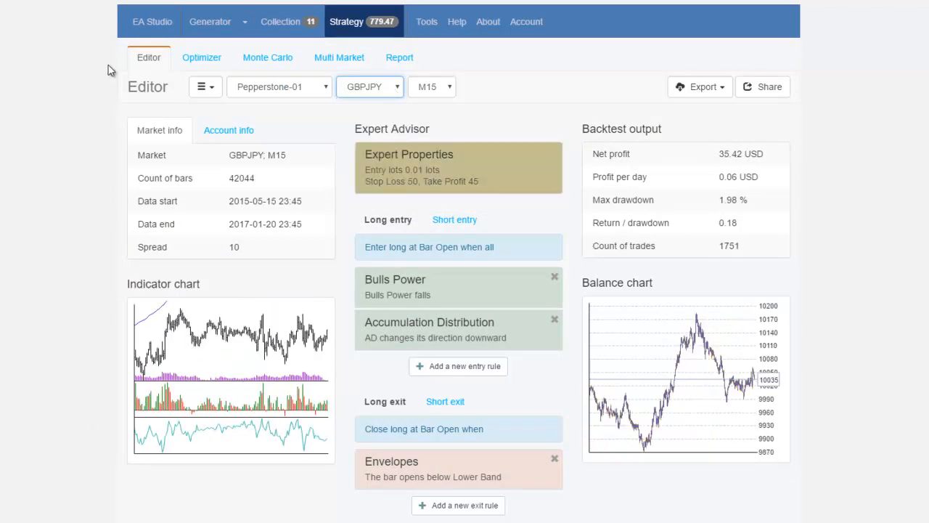
Set the optimizer step fields to 5 (deviation 0.10) and Bulls Power minimum to 5.
{"action": "left_click", "coordinate": [202, 58]}
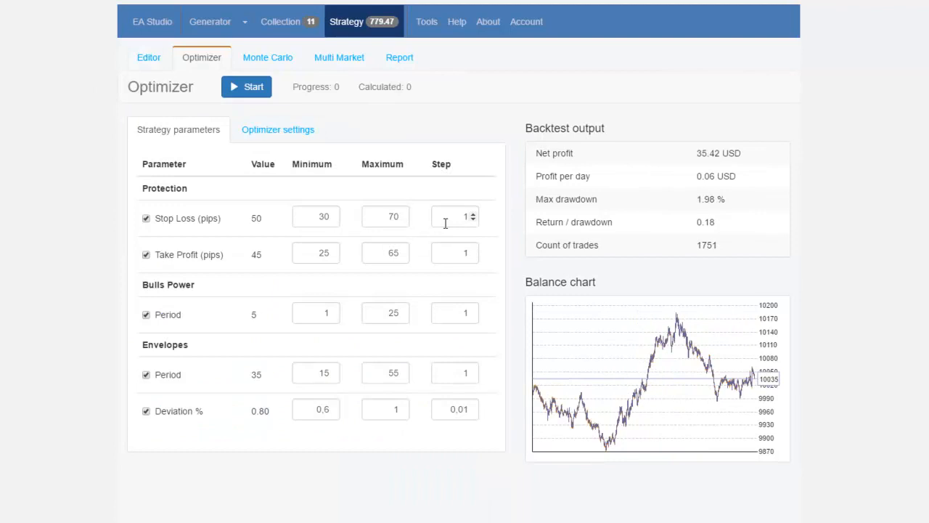
{"action": "left_click", "coordinate": [450, 216]}
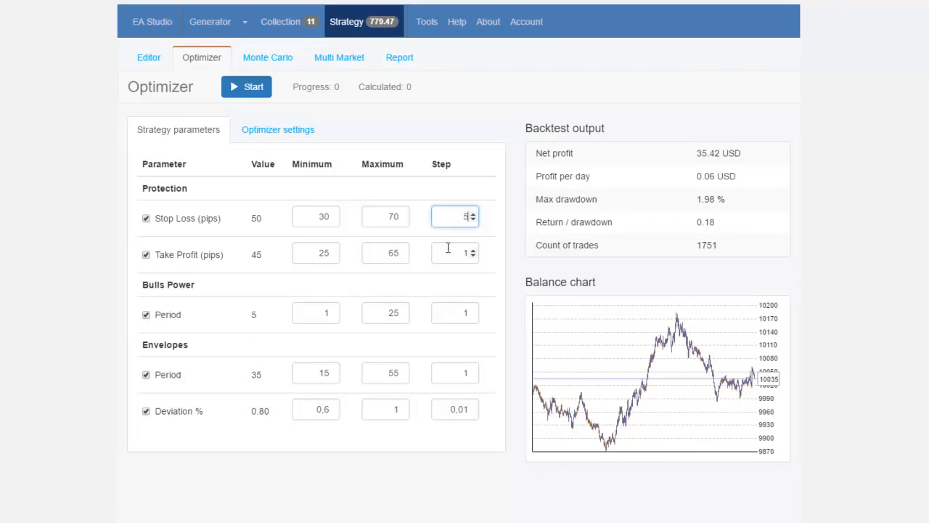
{"action": "left_click", "coordinate": [456, 314]}
{"action": "type", "text": "5"}
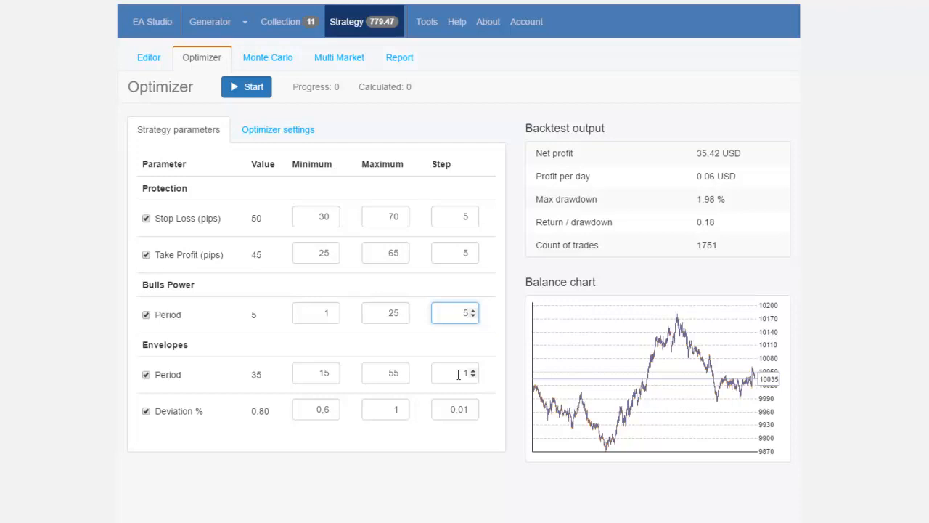
{"action": "left_click", "coordinate": [456, 371]}
{"action": "type", "text": "0.1"}
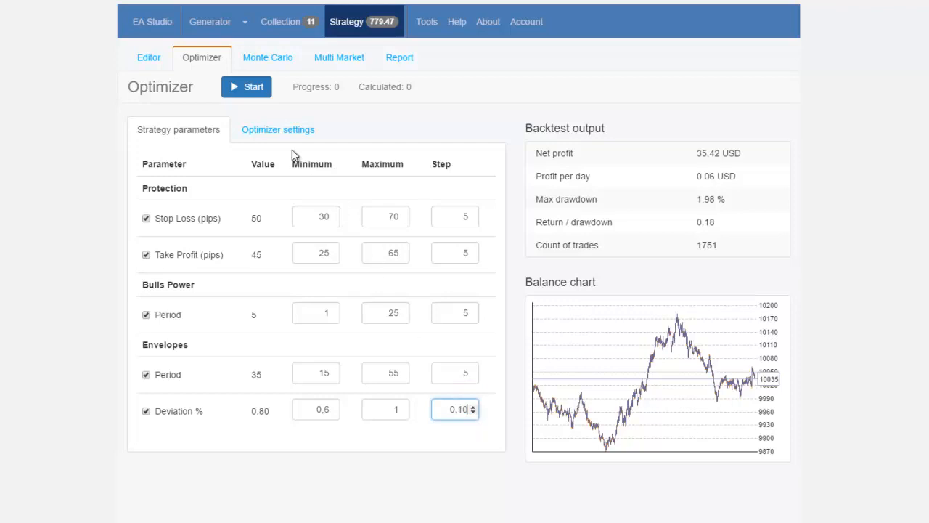
{"action": "left_click", "coordinate": [315, 313]}
{"action": "type", "text": "5"}
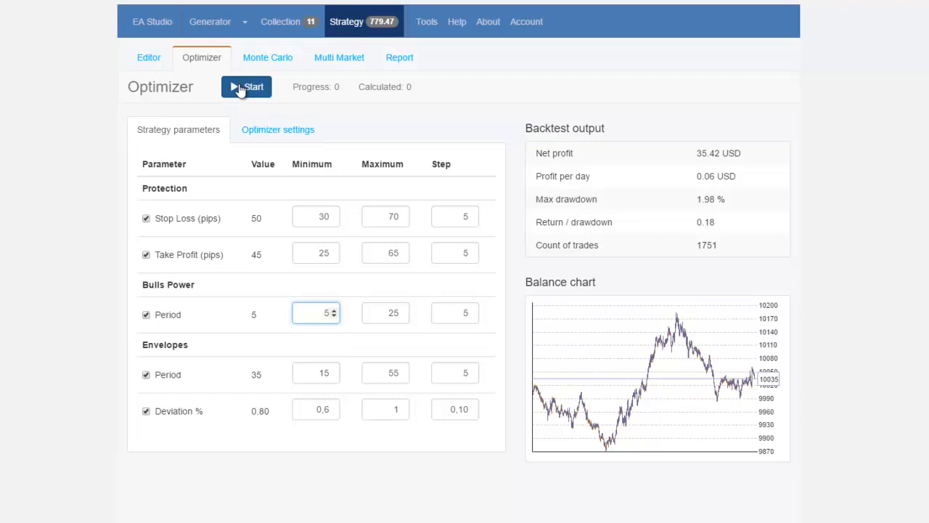
Run the optimization to Stop Loss 65 and Take Profit 40, then check it with Monte Carlo.
{"action": "left_click", "coordinate": [247, 87]}
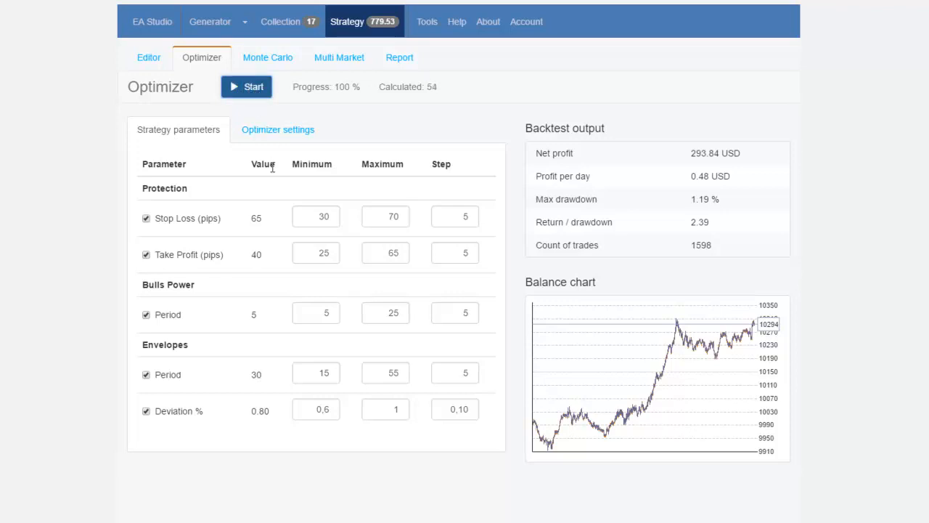
{"action": "mouse_move", "coordinate": [702, 387]}
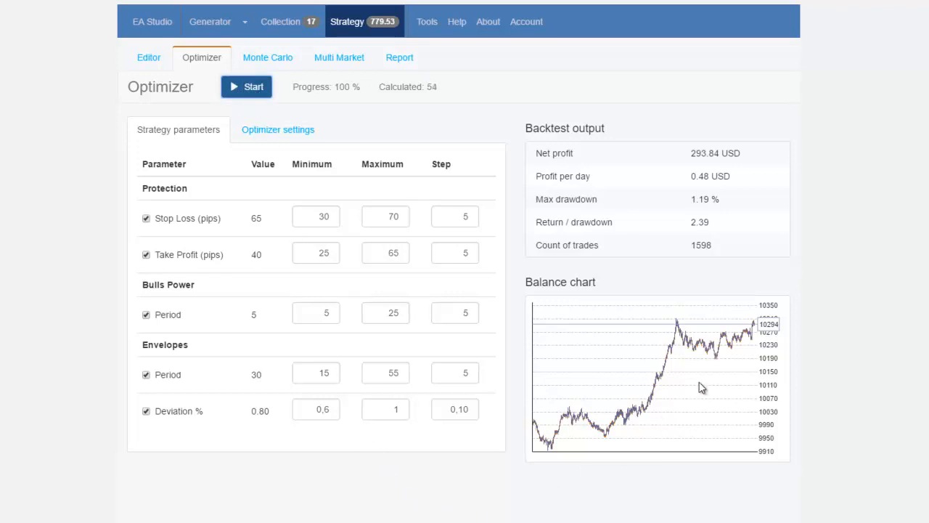
{"action": "mouse_move", "coordinate": [340, 57]}
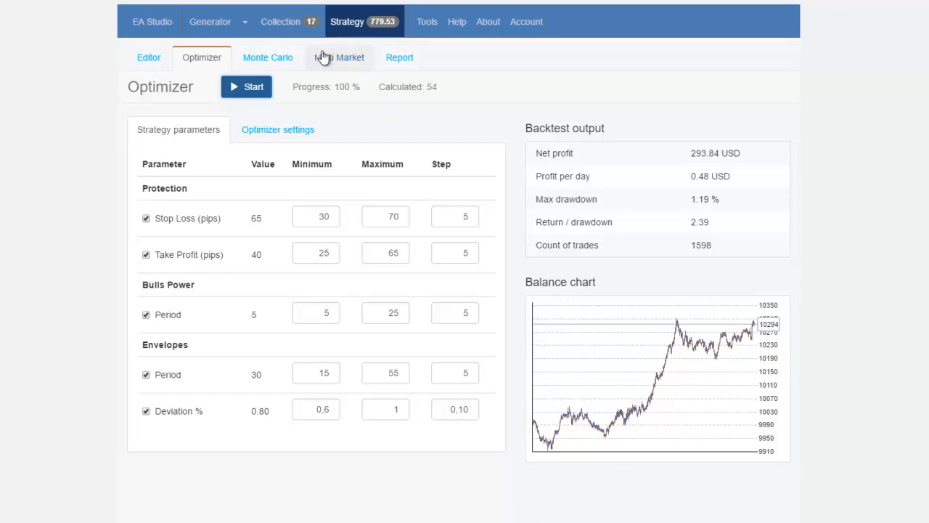
{"action": "mouse_move", "coordinate": [267, 58]}
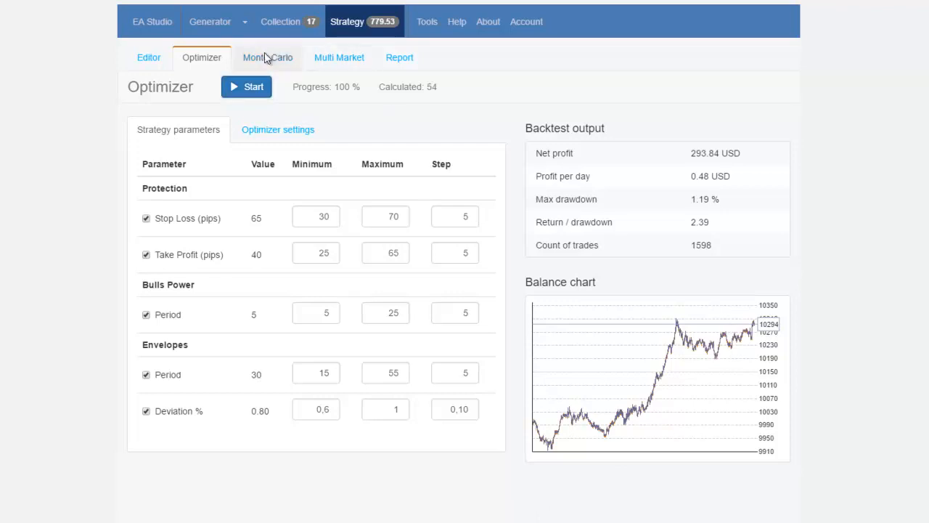
{"action": "left_click", "coordinate": [267, 58]}
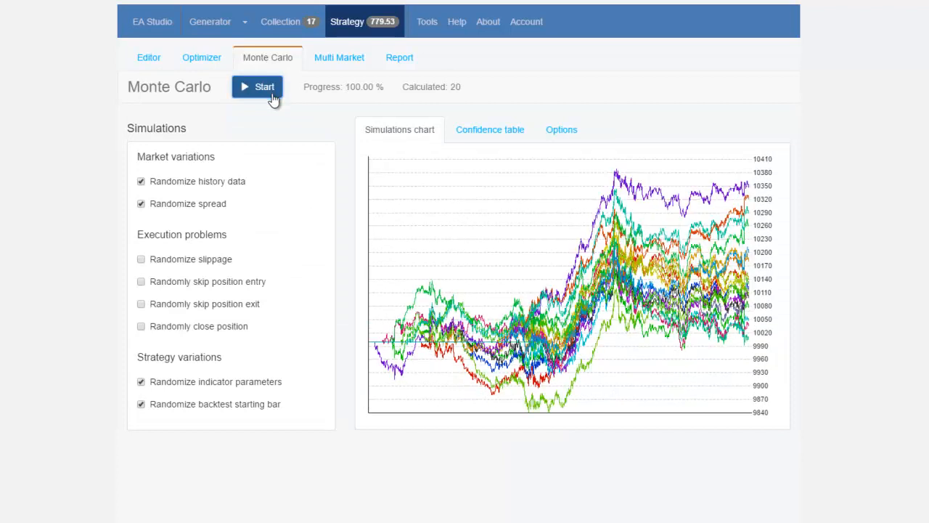
{"action": "left_click", "coordinate": [201, 58]}
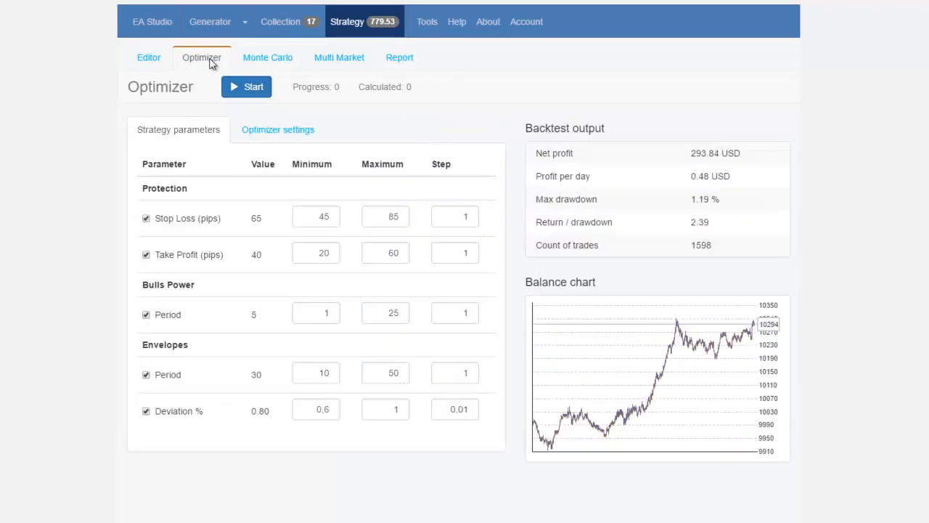
Change the strategy's symbol from GBPJPY to EURUSD in the Editor.
{"action": "left_click", "coordinate": [148, 59]}
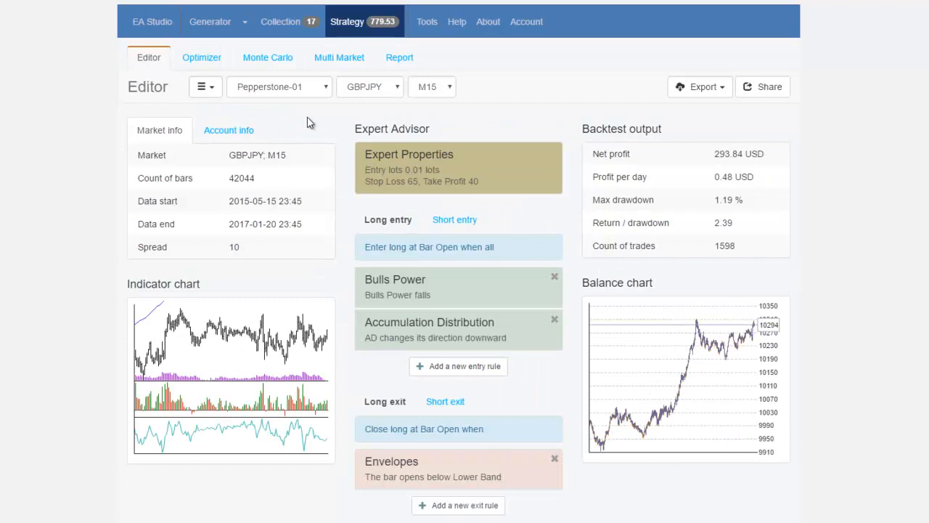
{"action": "left_click", "coordinate": [371, 88]}
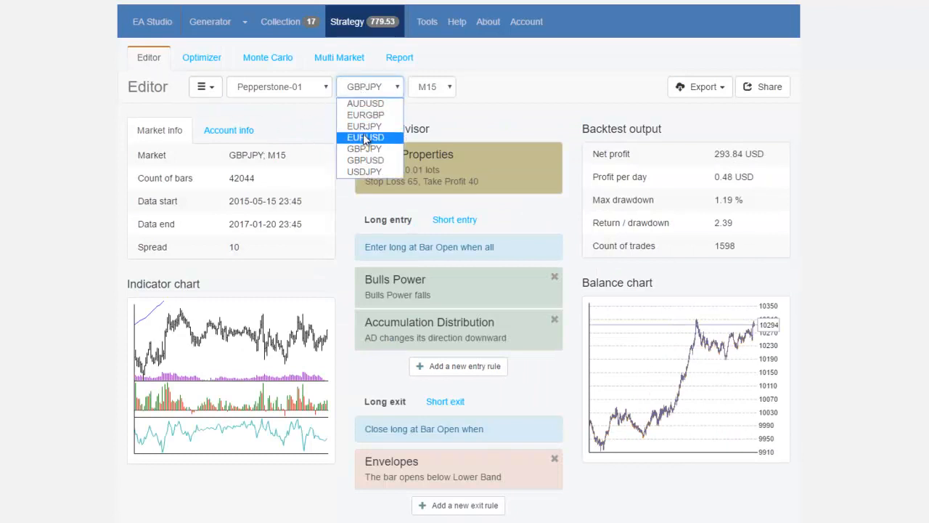
{"action": "left_click", "coordinate": [365, 136]}
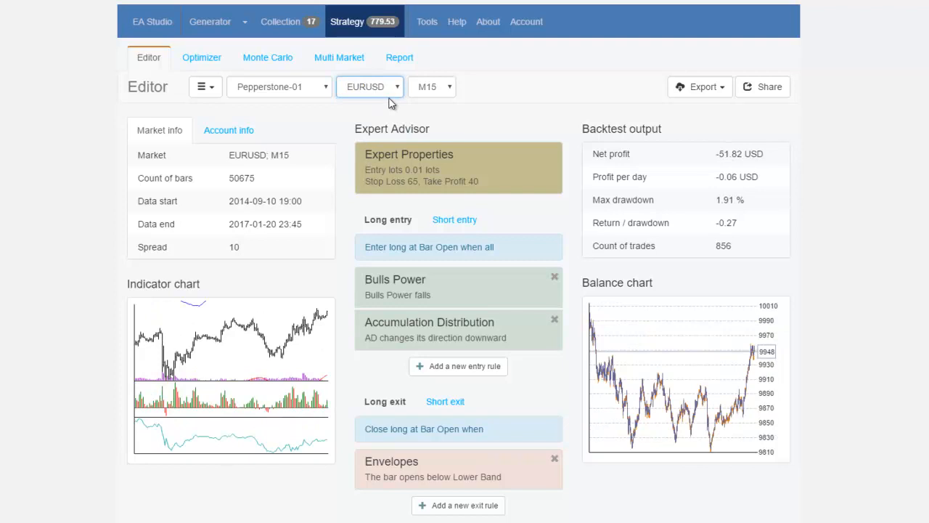
{"action": "mouse_move", "coordinate": [778, 389]}
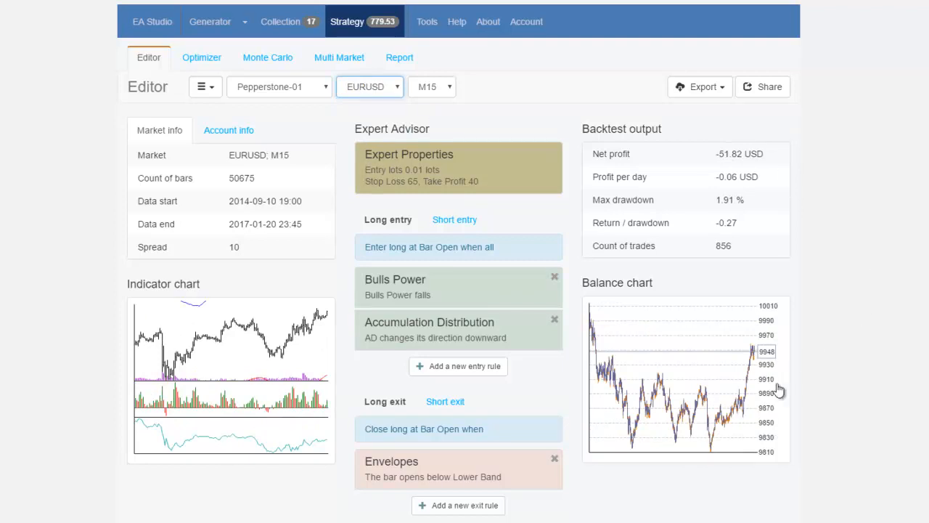